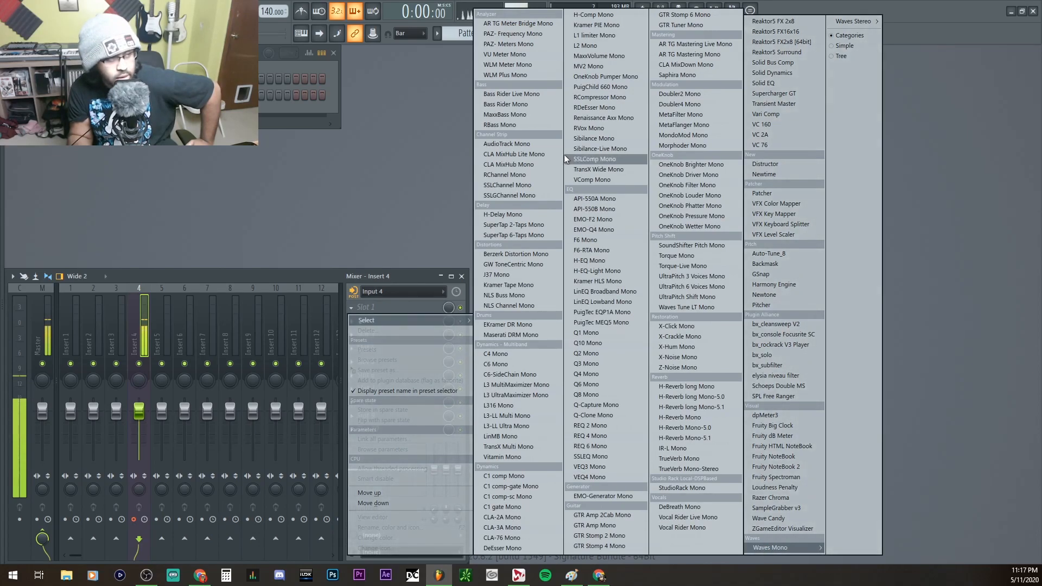
mouse_move(514, 254)
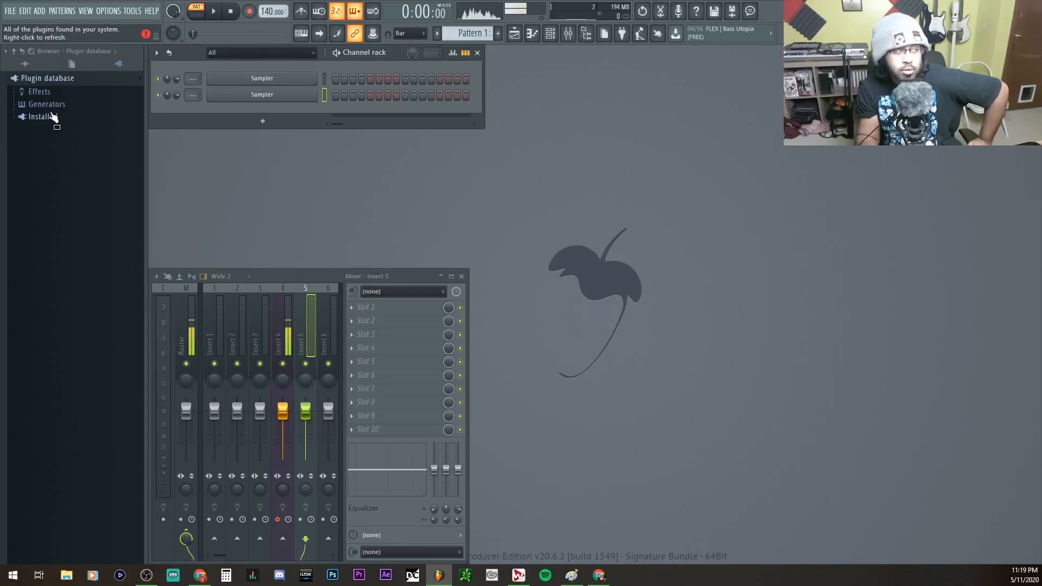
Step: Expand Installed > Effects > VST3 in the plugin database and review the Waves plugin entries
left_click(22, 116)
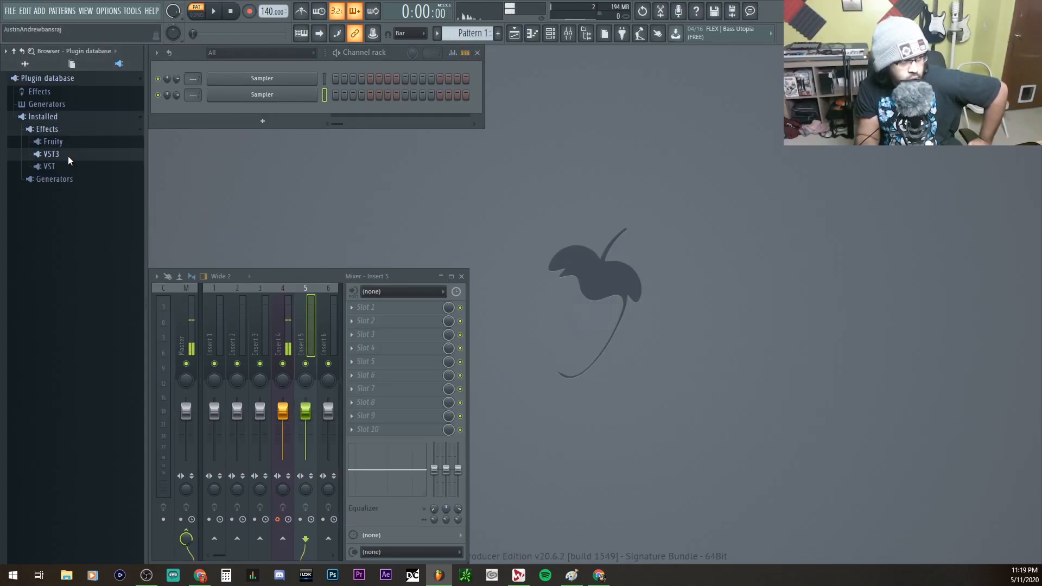
left_click(108, 11)
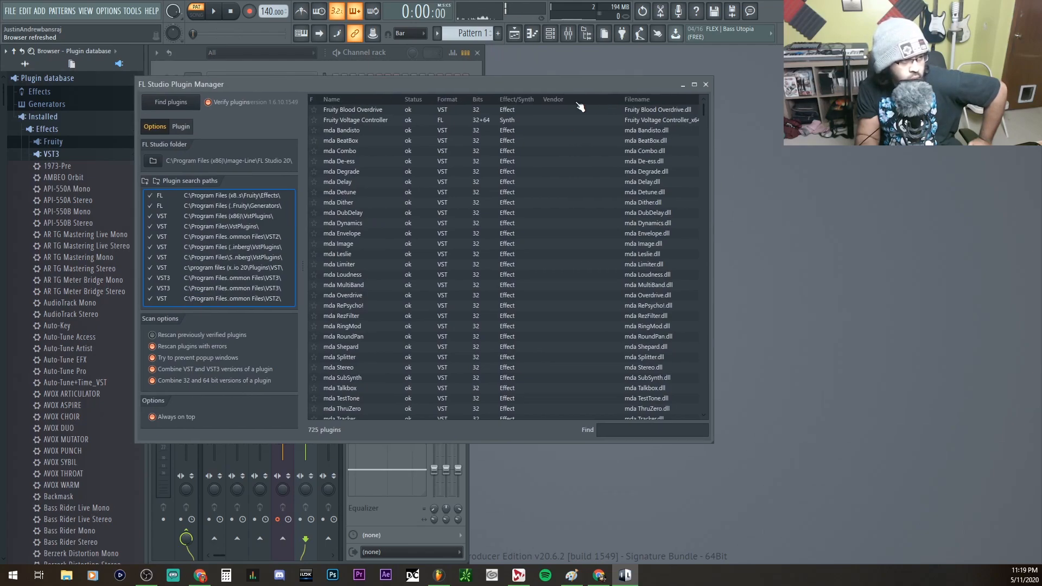
scroll("down", 3)
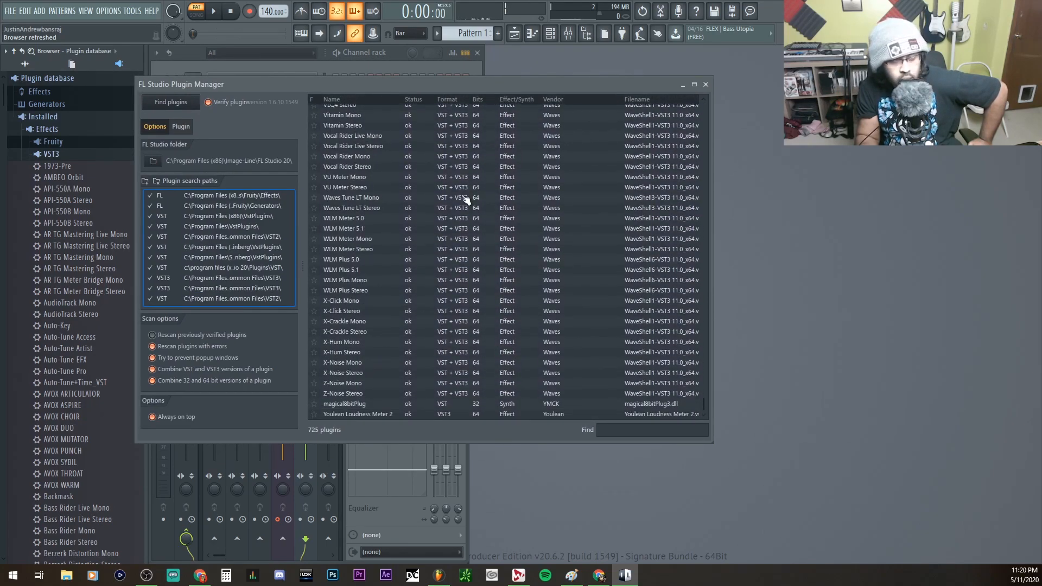
mouse_move(464, 393)
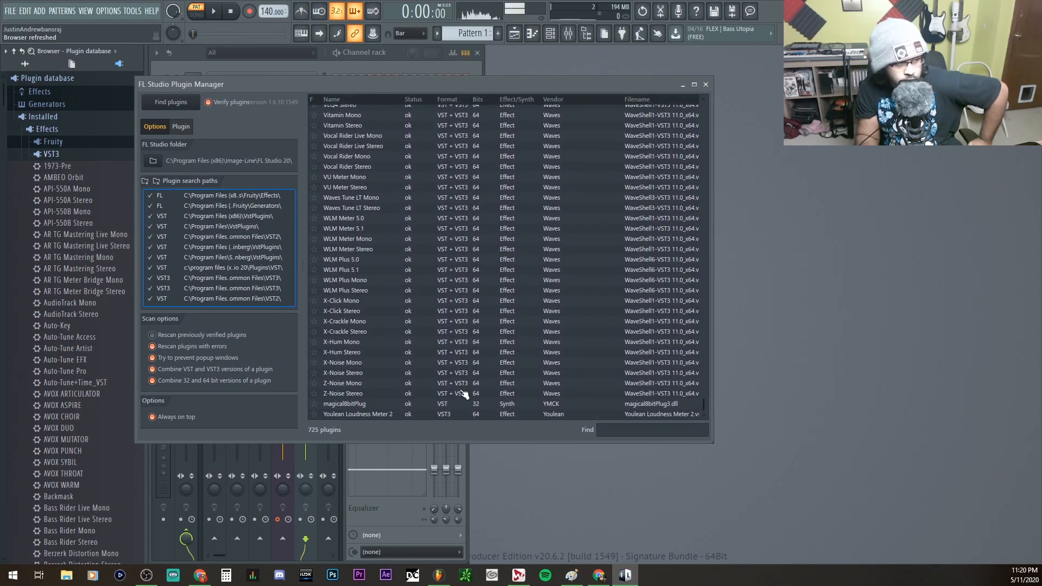
scroll("up", 3)
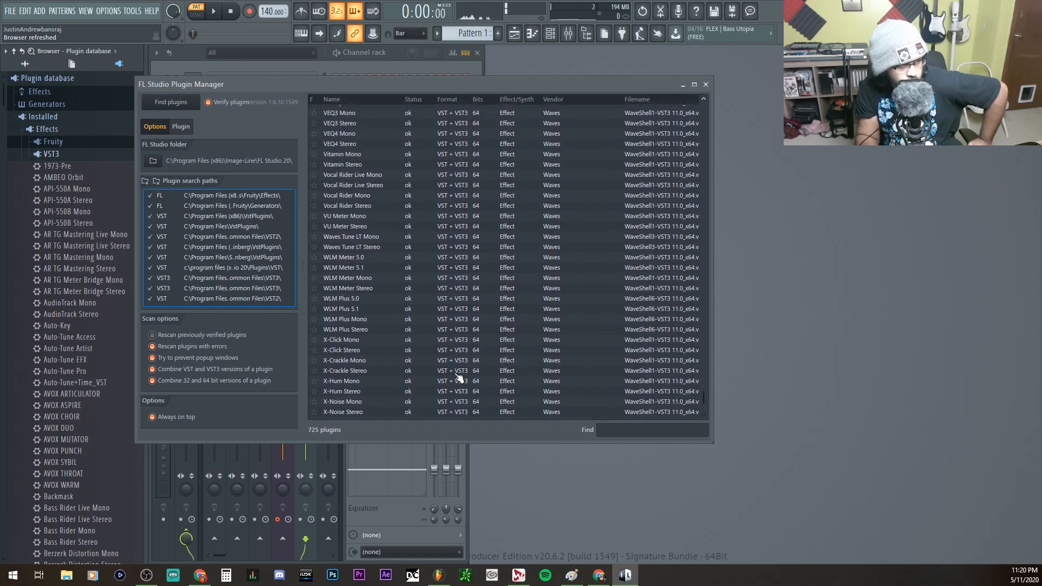
Step: Inspect the VST3 preset files in File Explorer, then close the window and return to FL Studio
left_click(705, 85)
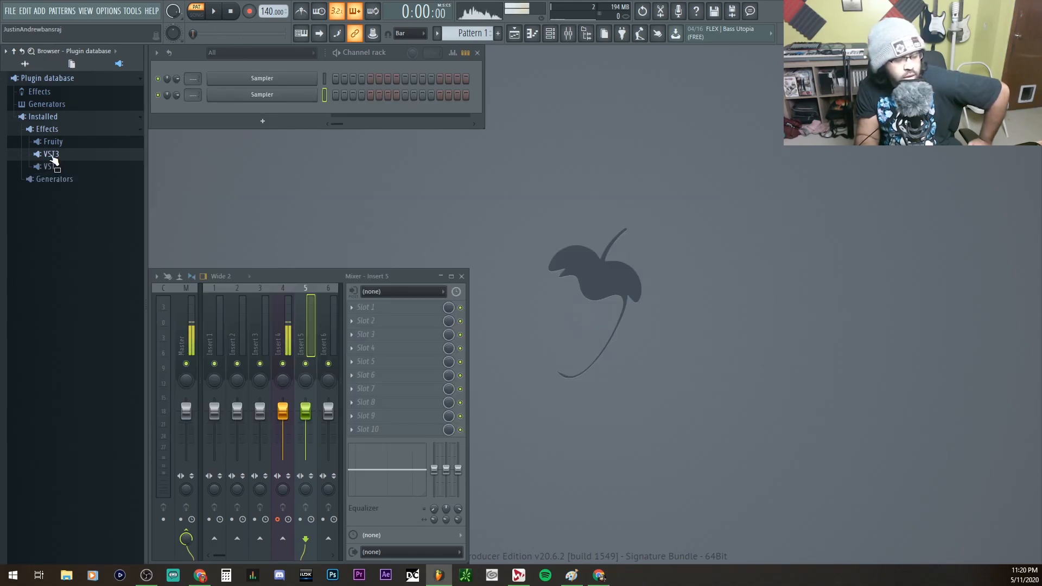
mouse_move(421, 214)
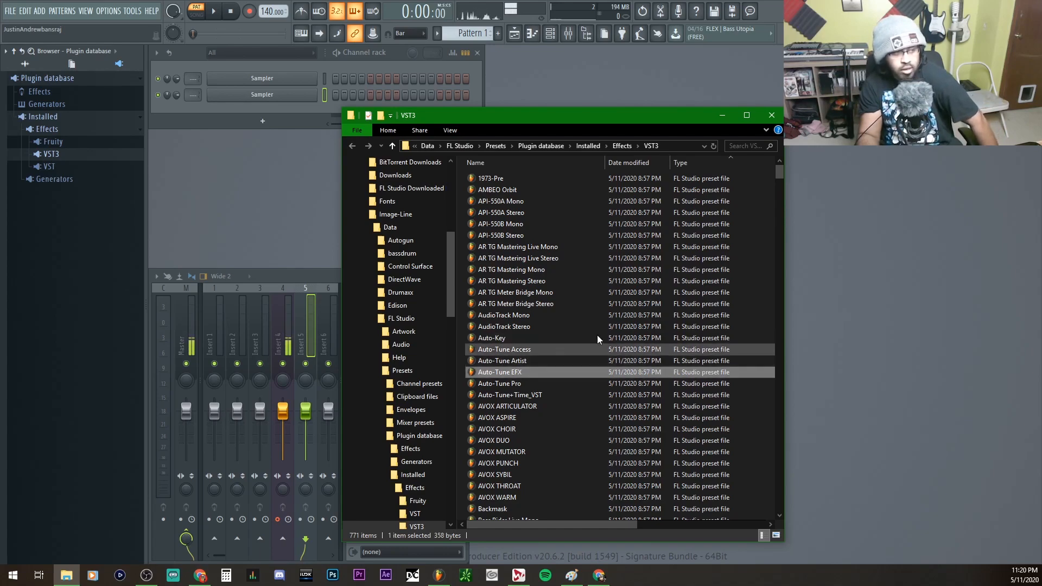
left_click(504, 327)
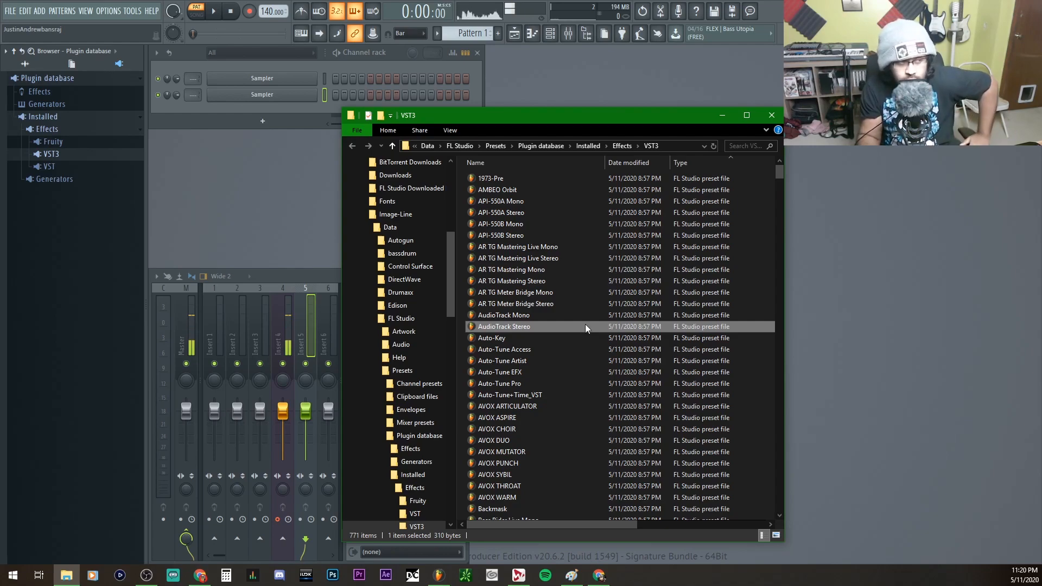
left_click(492, 178)
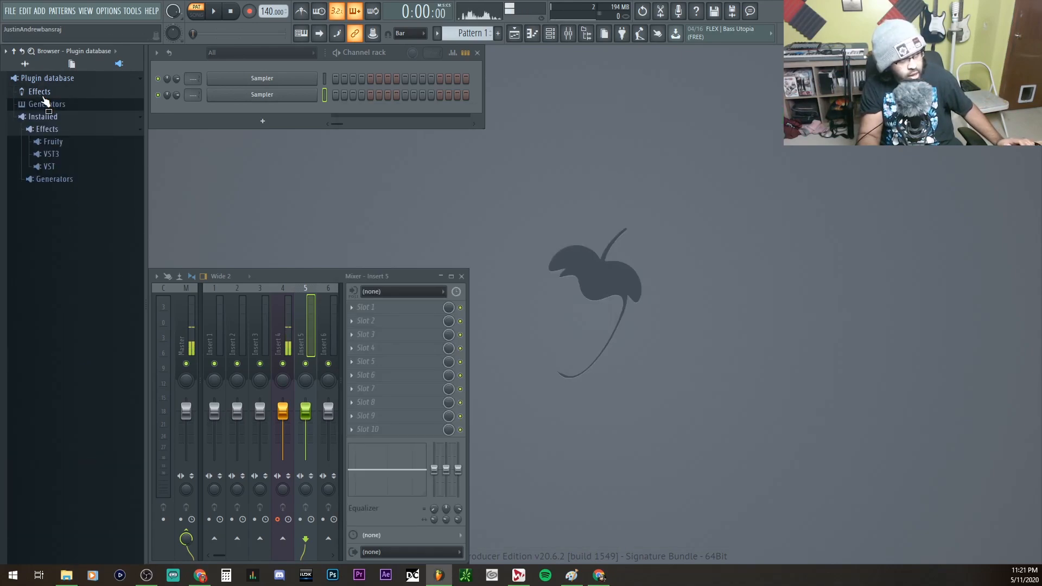
Step: From the Effects category's Open command, create a folder named 'WAVES Example' and open it
right_click(46, 91)
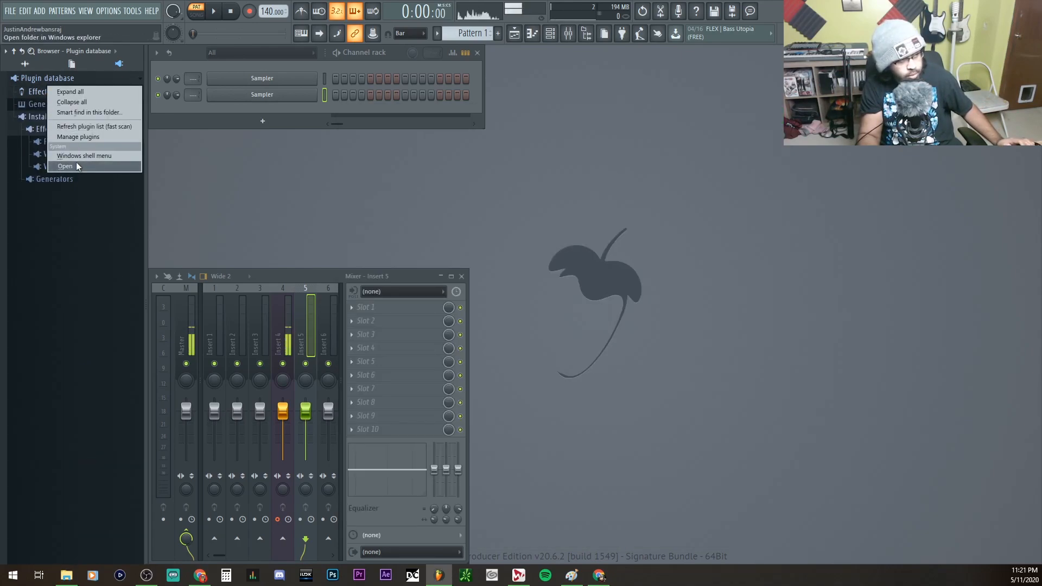
left_click(65, 166)
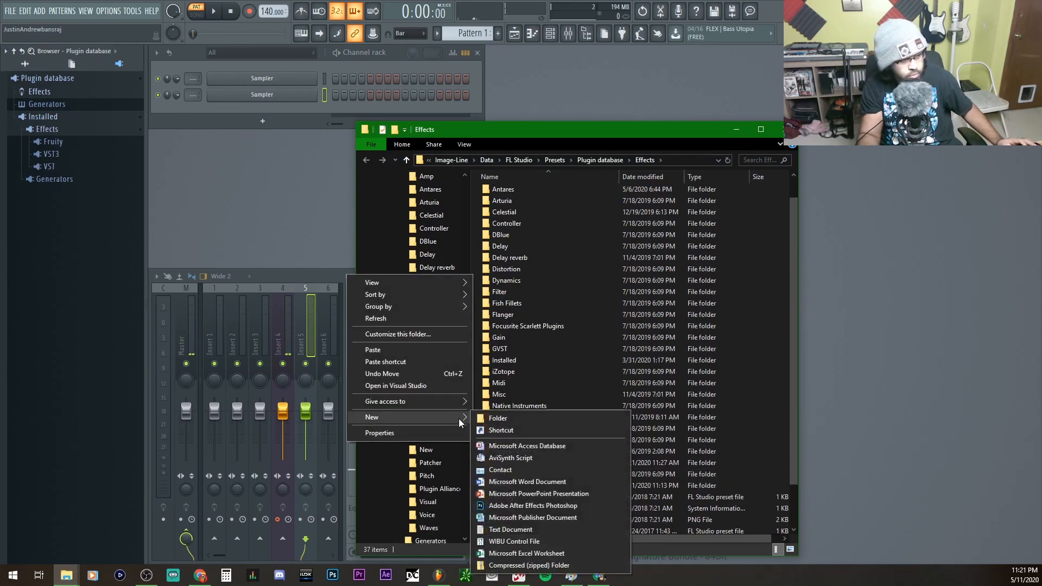
left_click(497, 417)
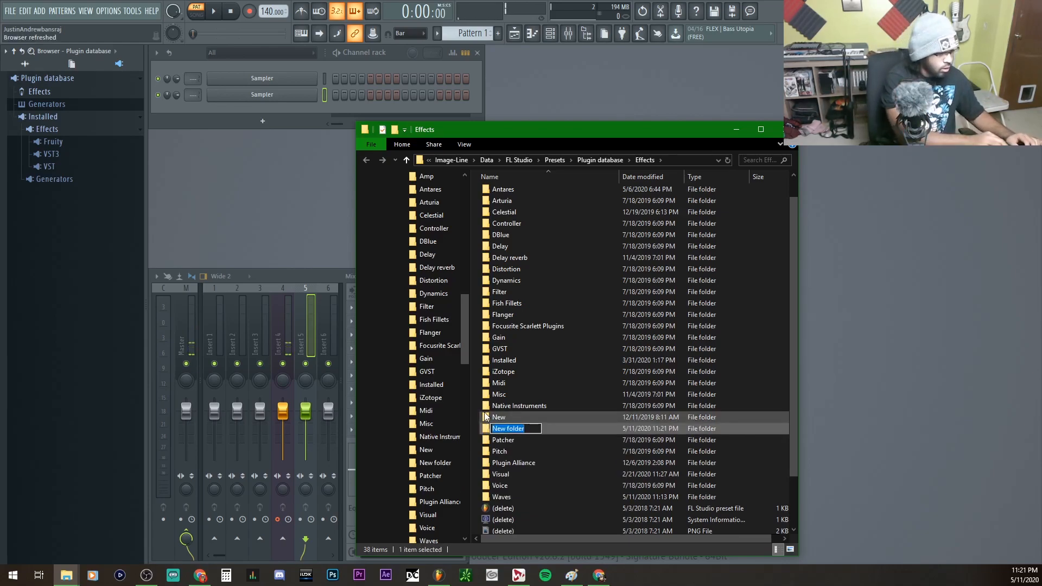
type("WAV")
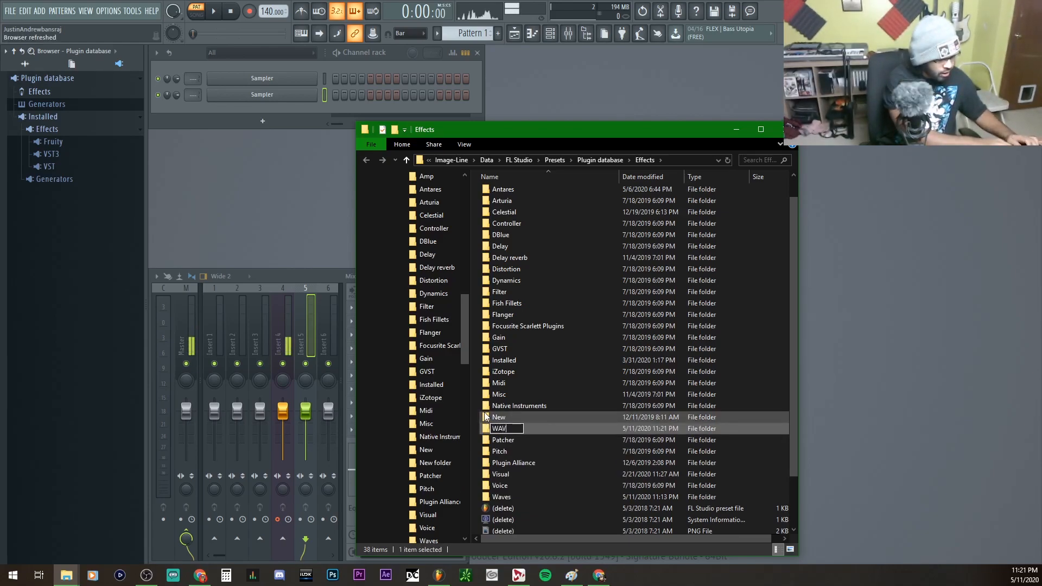
type("WAVES Example")
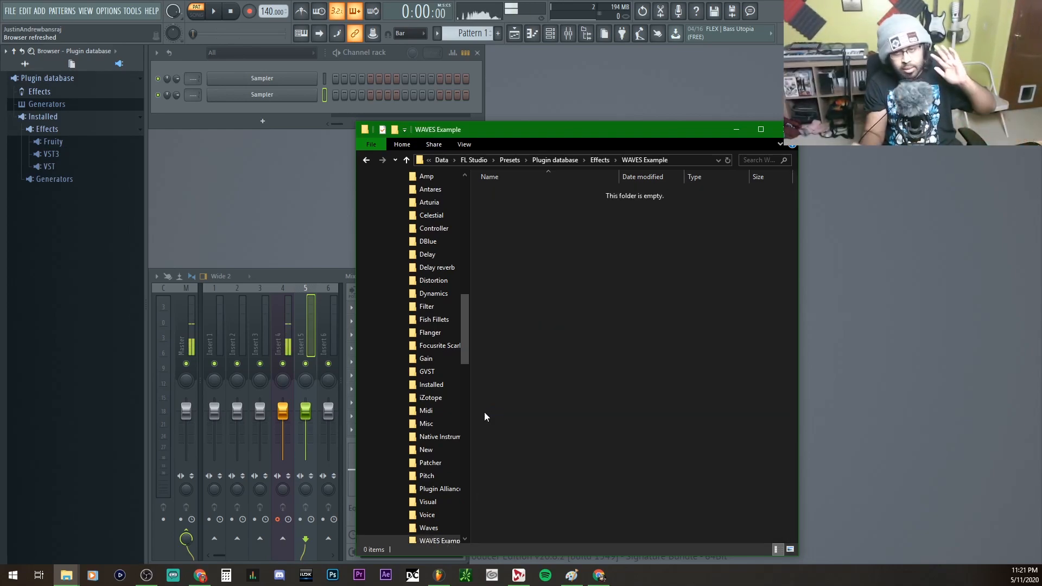
mouse_move(555, 378)
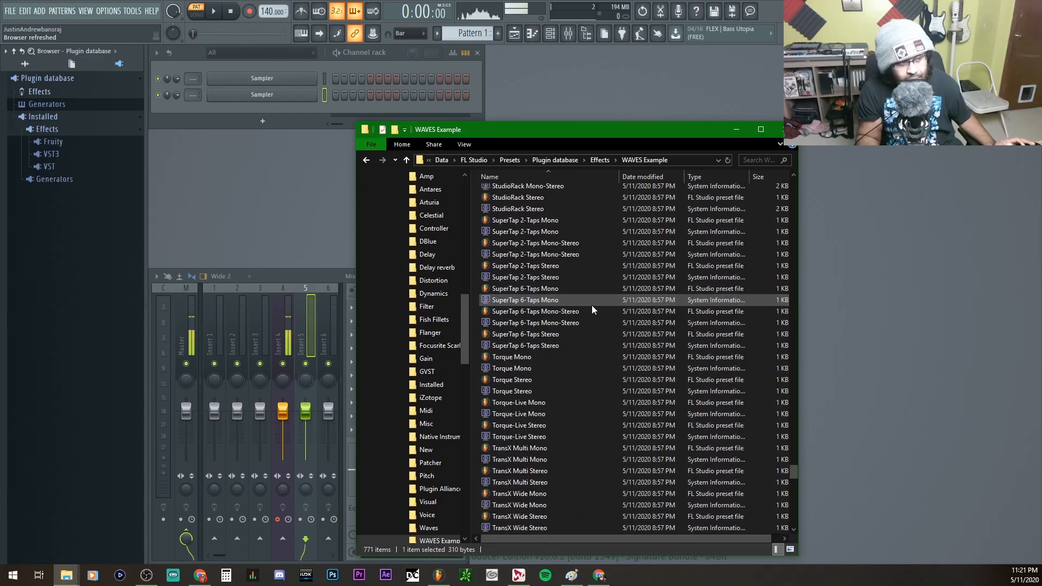
Step: Scroll through the 771 pasted Waves preset files in the WAVES Example folder
scroll("down", 3)
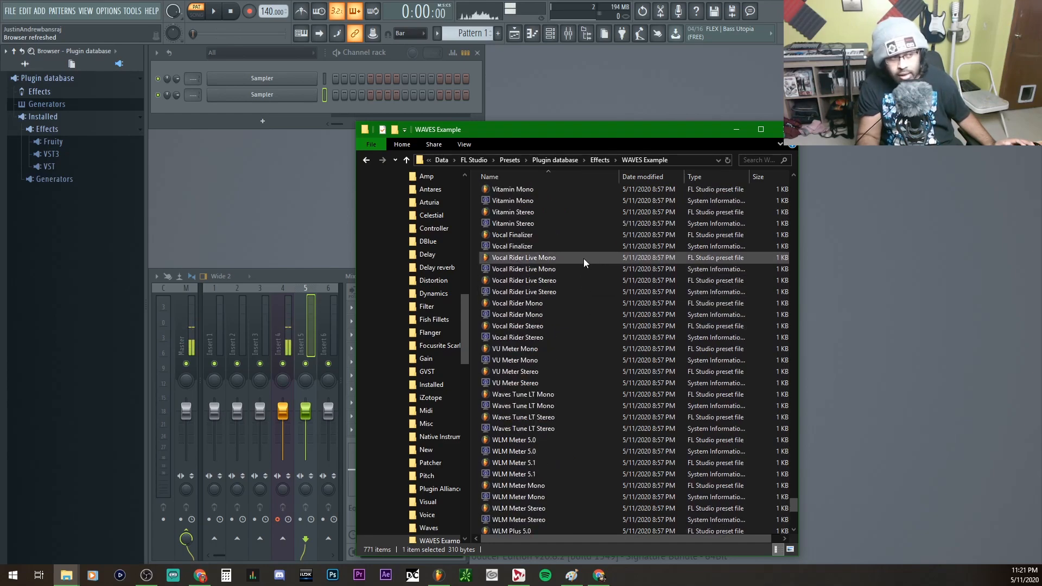
scroll("down", 3)
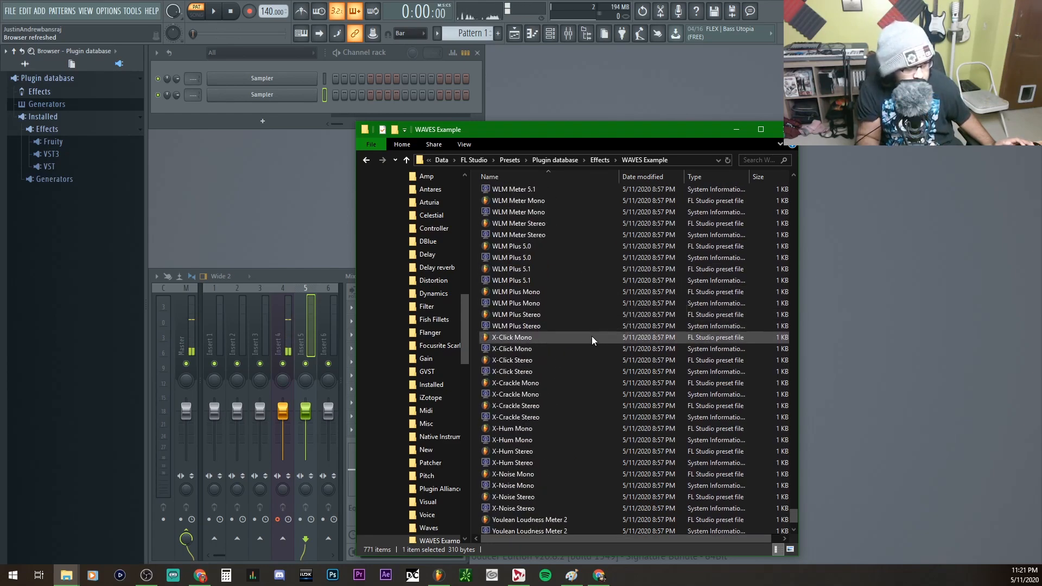
scroll("up", 3)
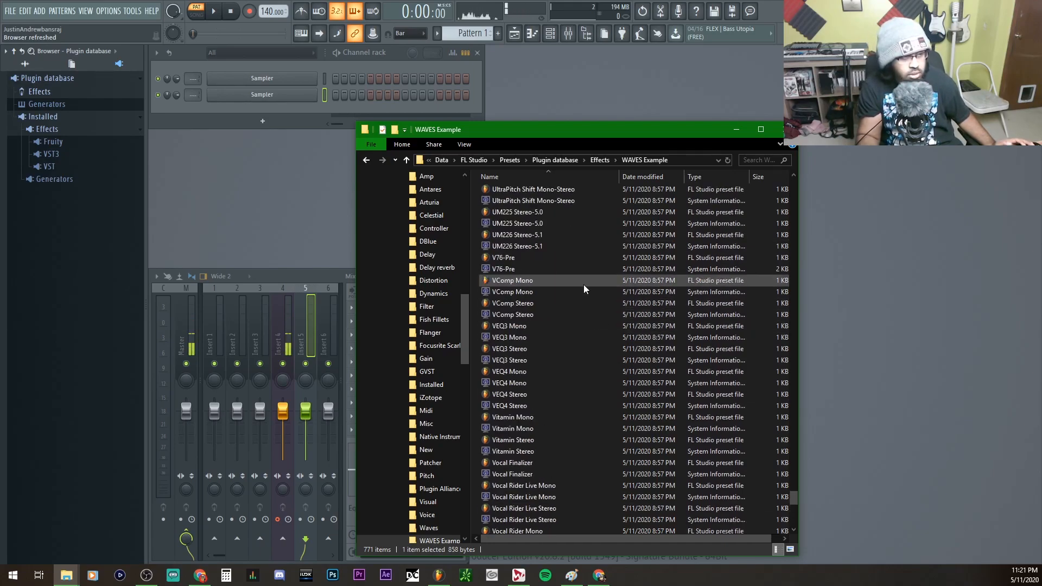
scroll("up", 3)
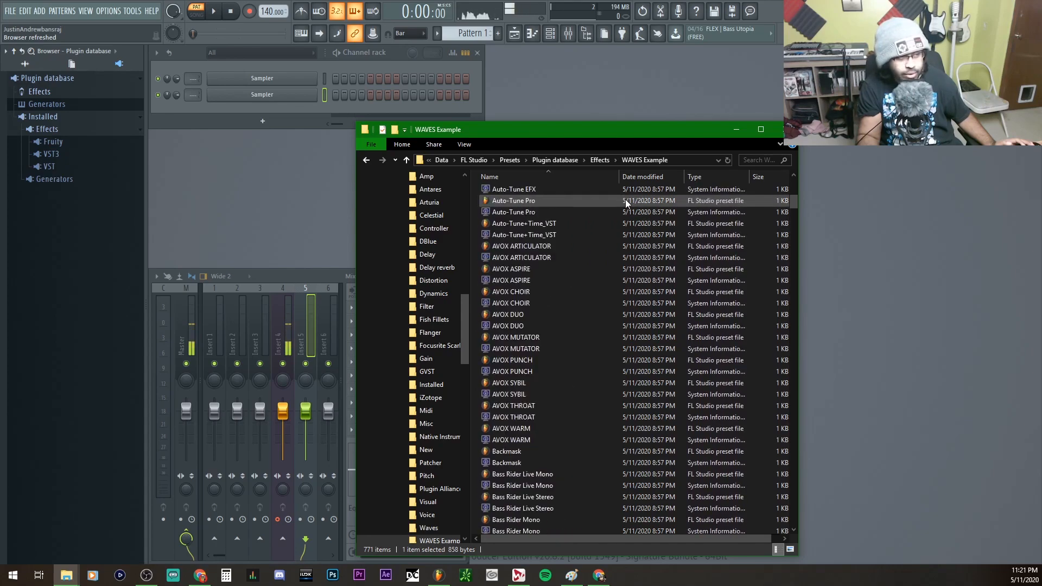
Step: Search WAVES Example for 'Stereo' and review the matching preset files
left_click(758, 160)
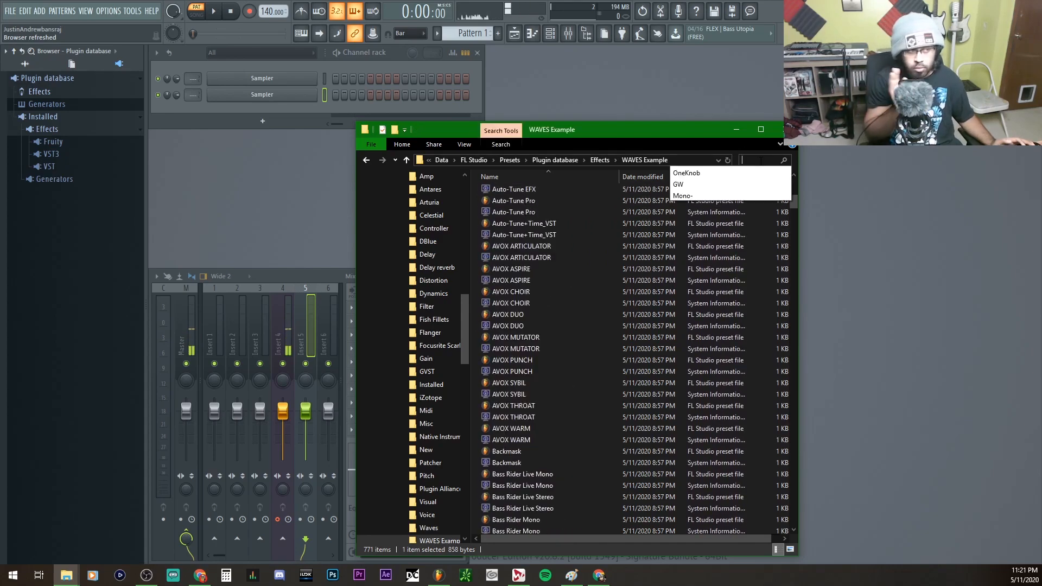
type("S")
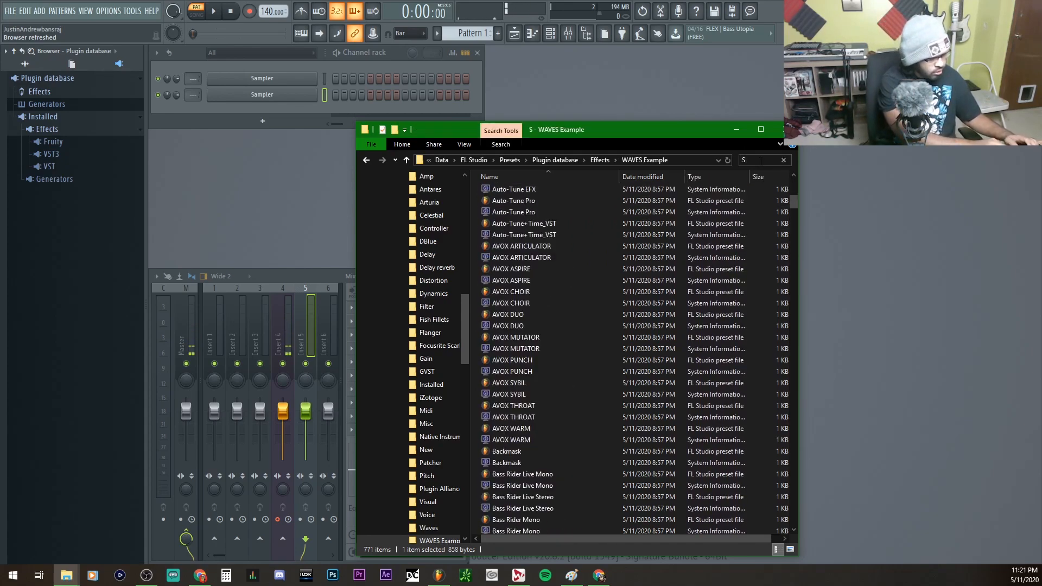
type("Stereo")
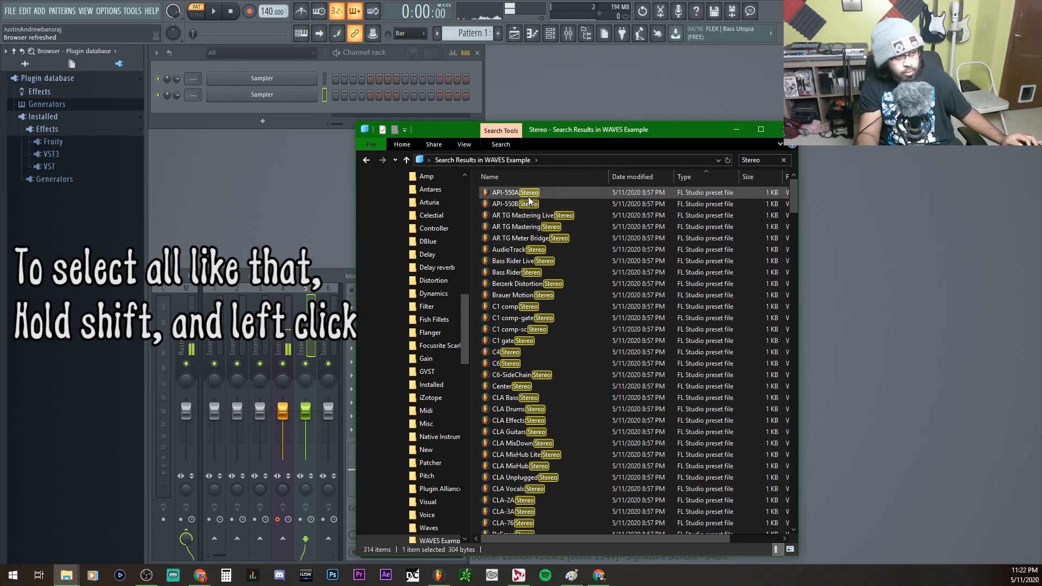
scroll("down", 3)
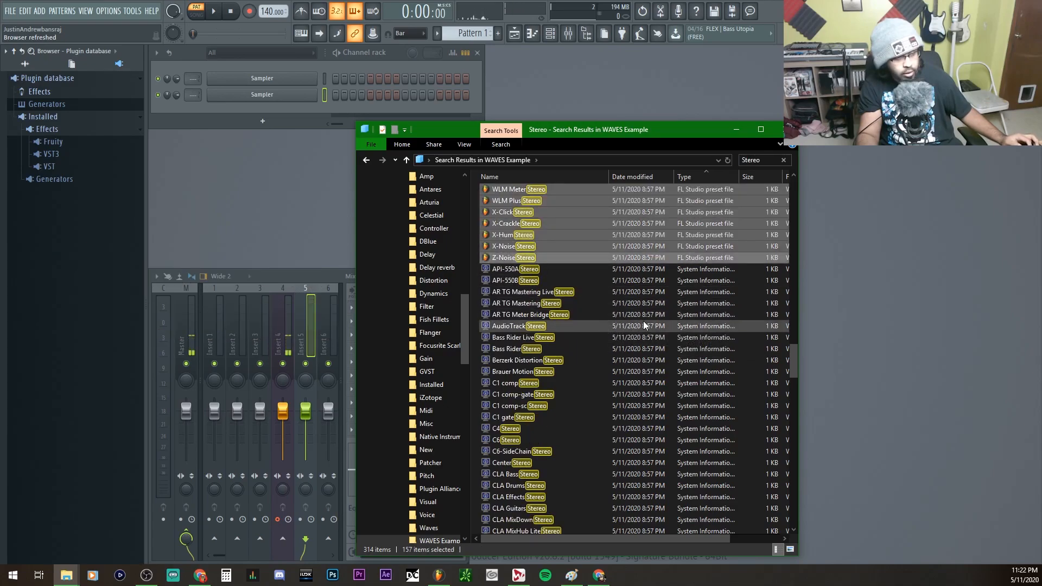
scroll("up", 3)
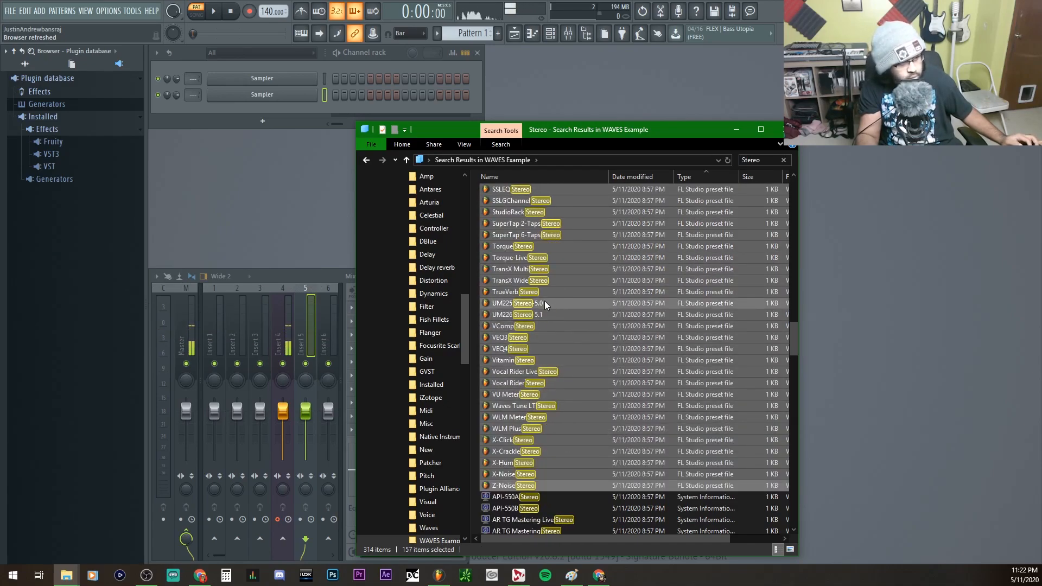
scroll("up", 3)
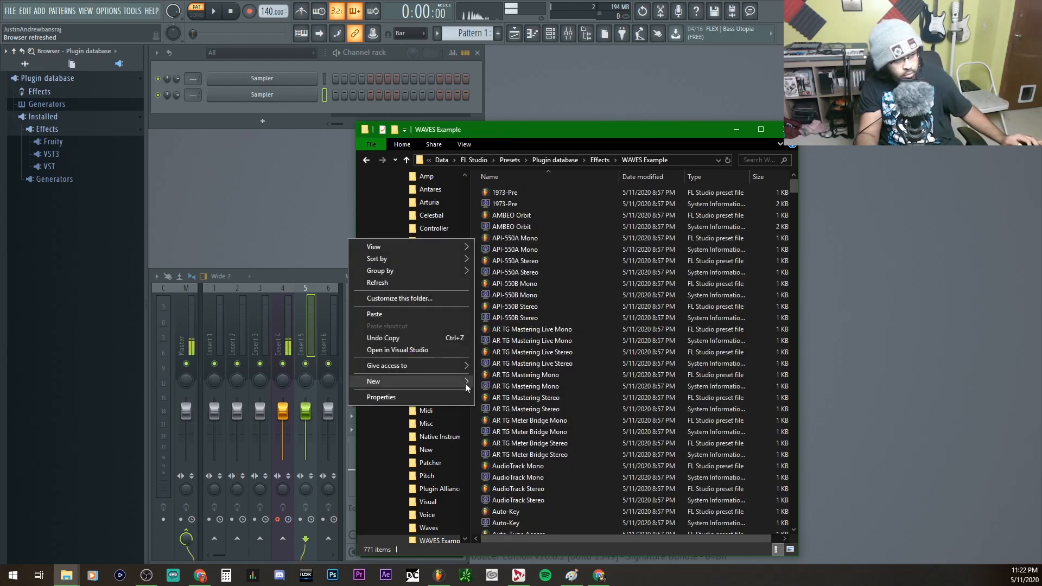
Step: Create a 'Stereo' folder, move the 157 stereo presets into it, and return to WAVES Example
left_click(426, 449)
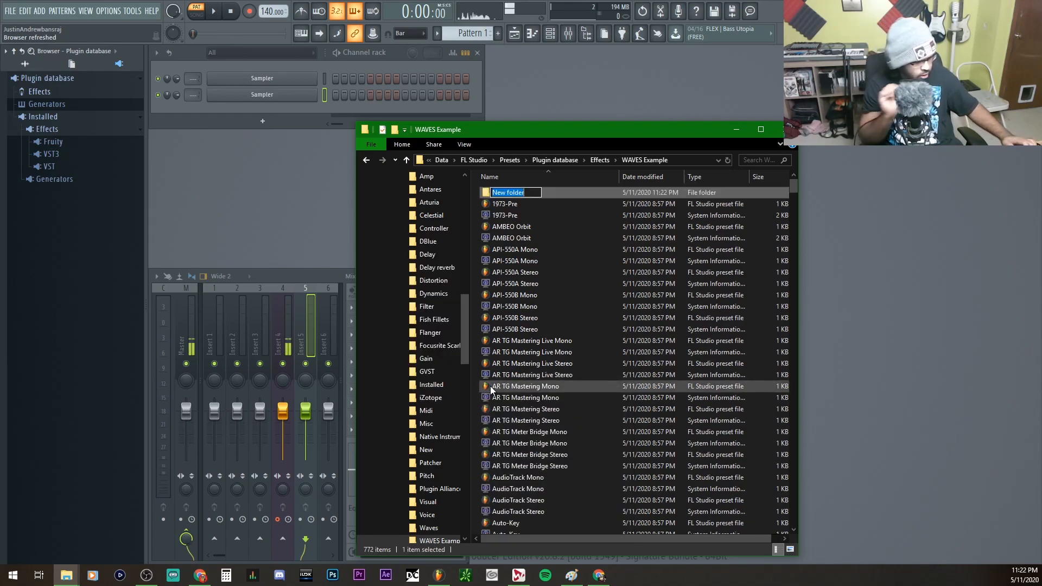
type("Stereo")
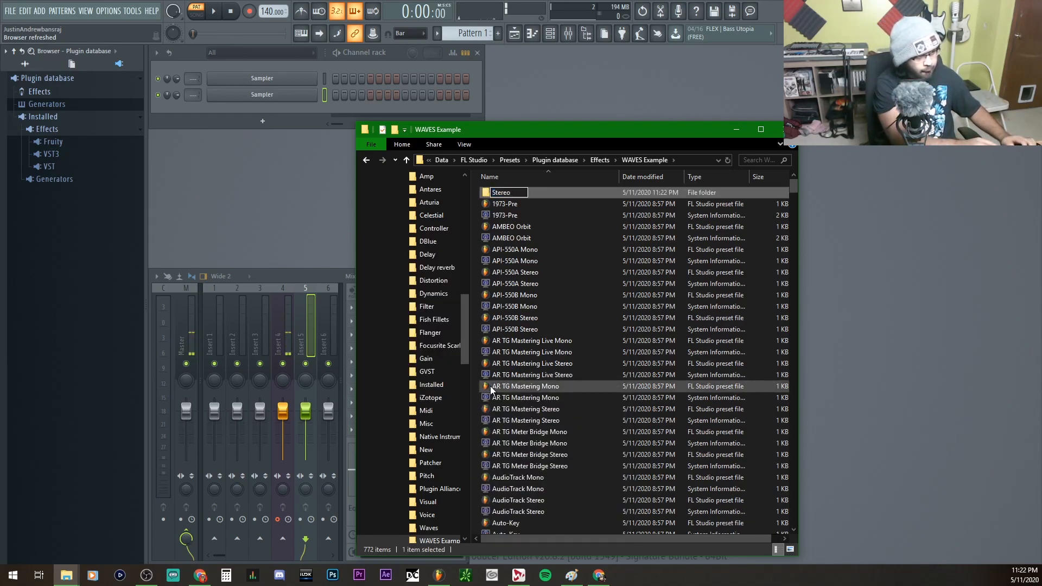
double_click(501, 192)
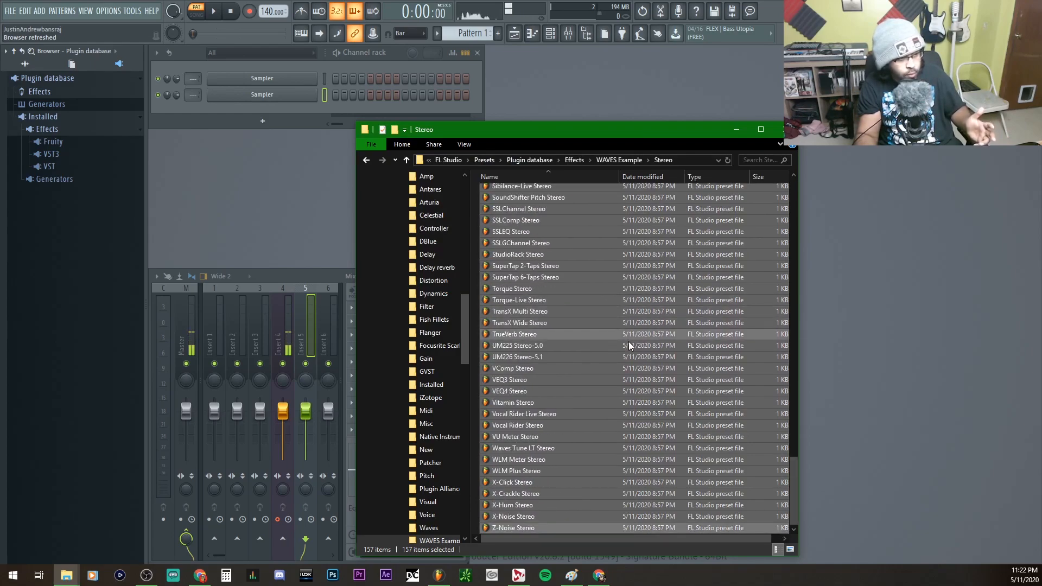
left_click(643, 160)
type("Mono")
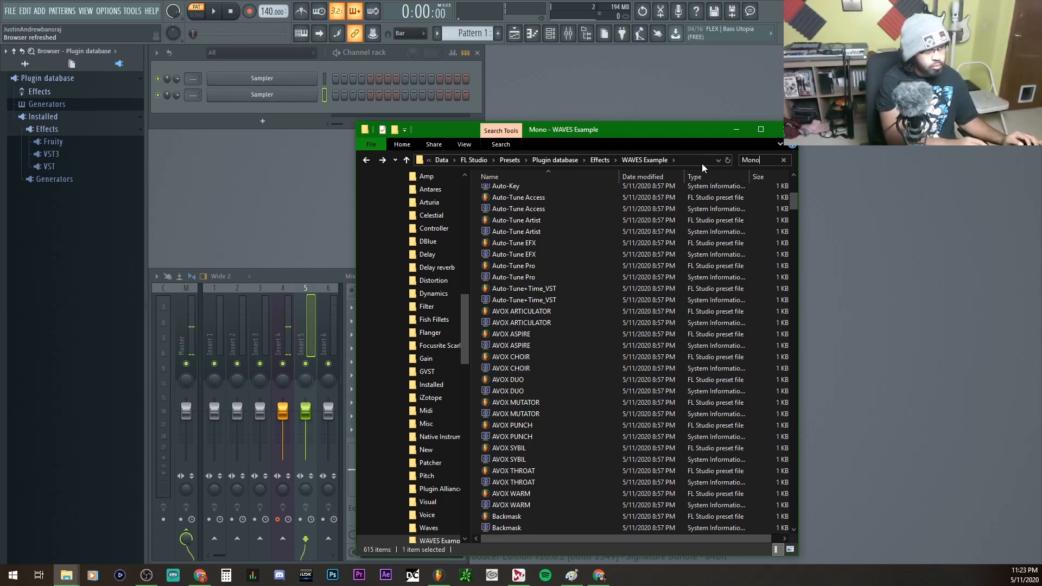
Step: Run the 'Mono' search, maximize Explorer and widen the Name column to show full preset names
key("Return")
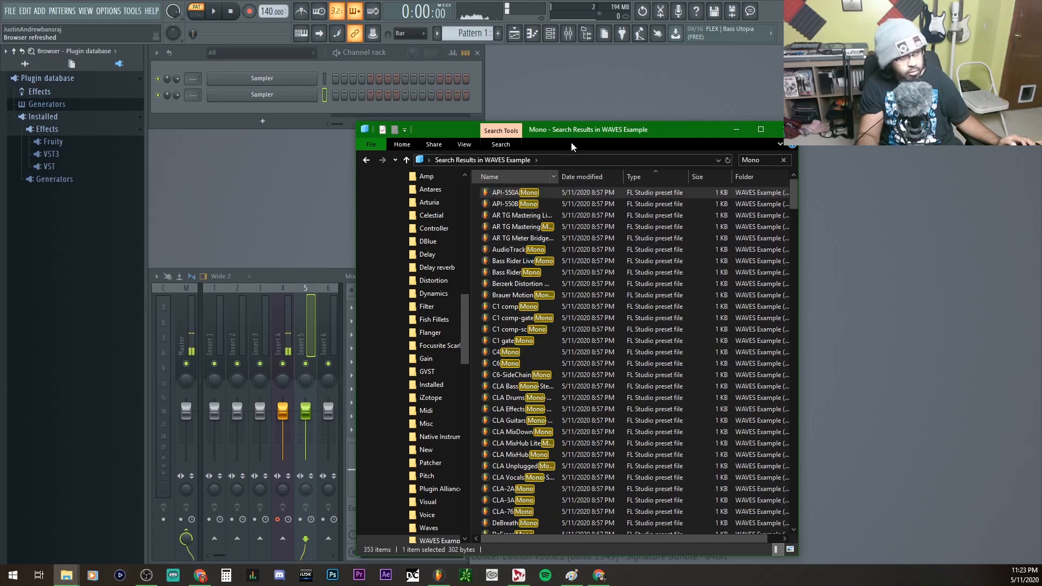
left_click(760, 129)
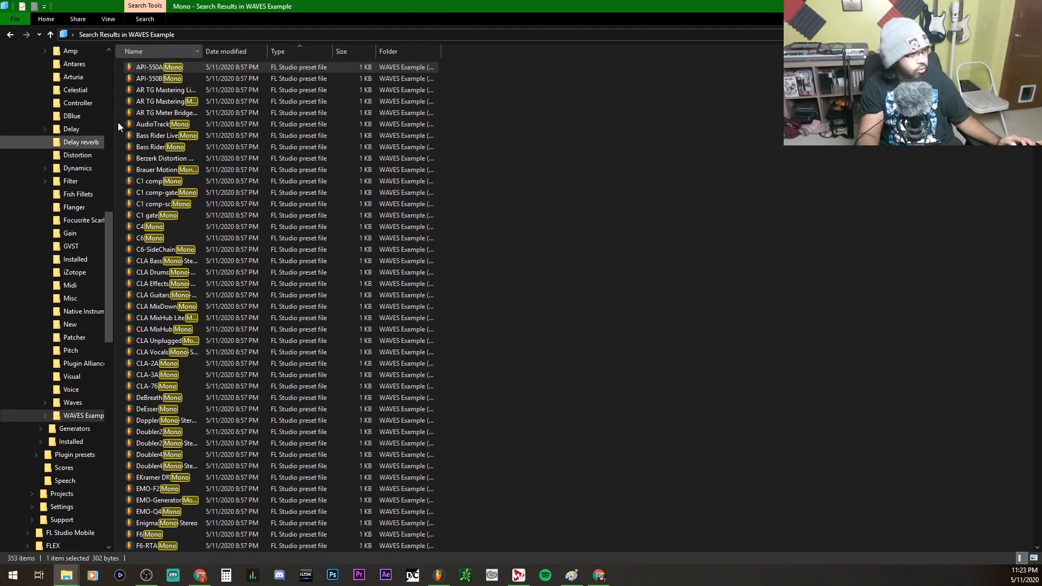
left_click_drag(199, 51, 319, 51)
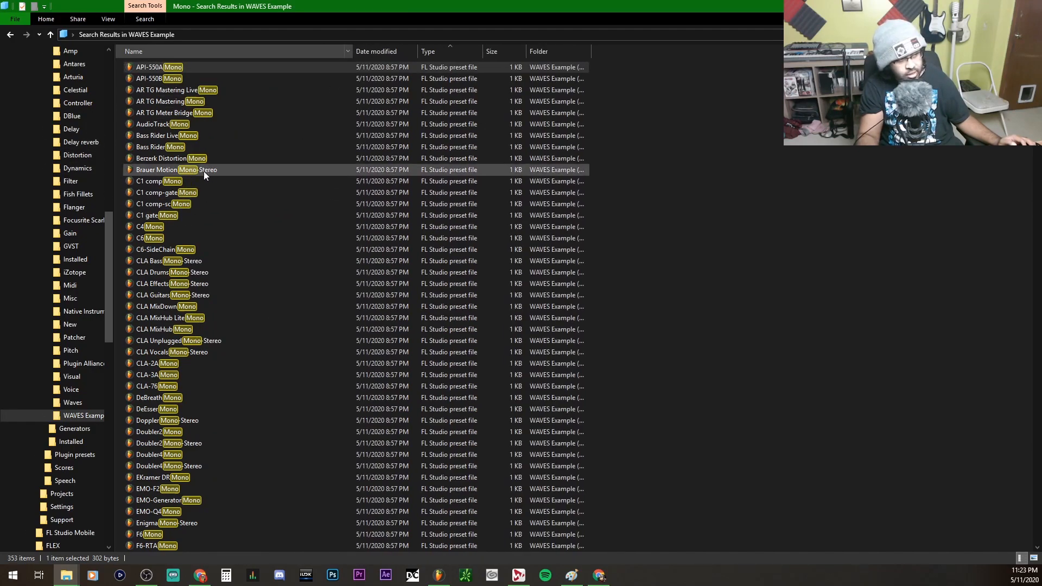
left_click(191, 78)
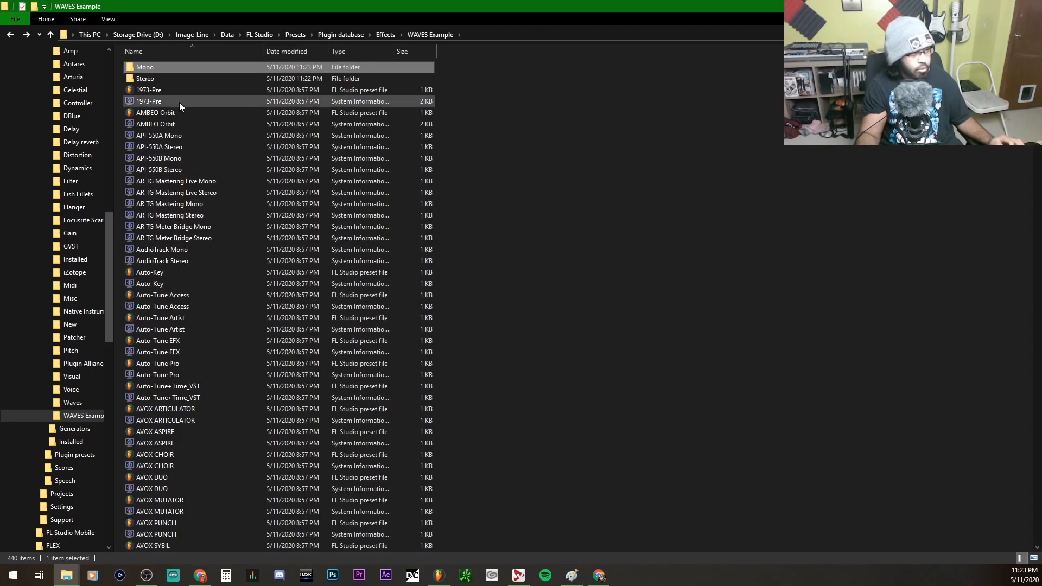
left_click(149, 90)
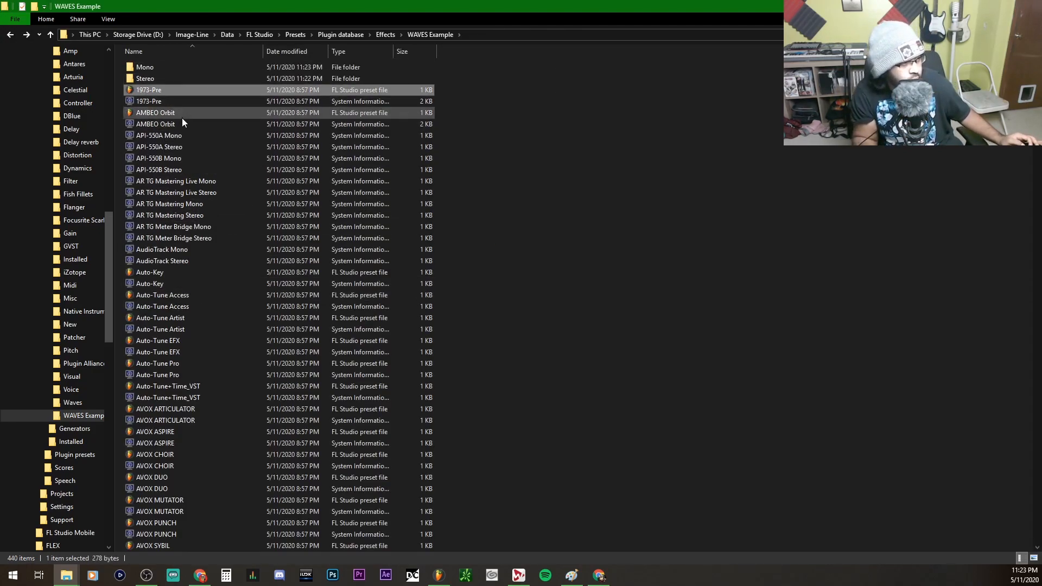
left_click(162, 295)
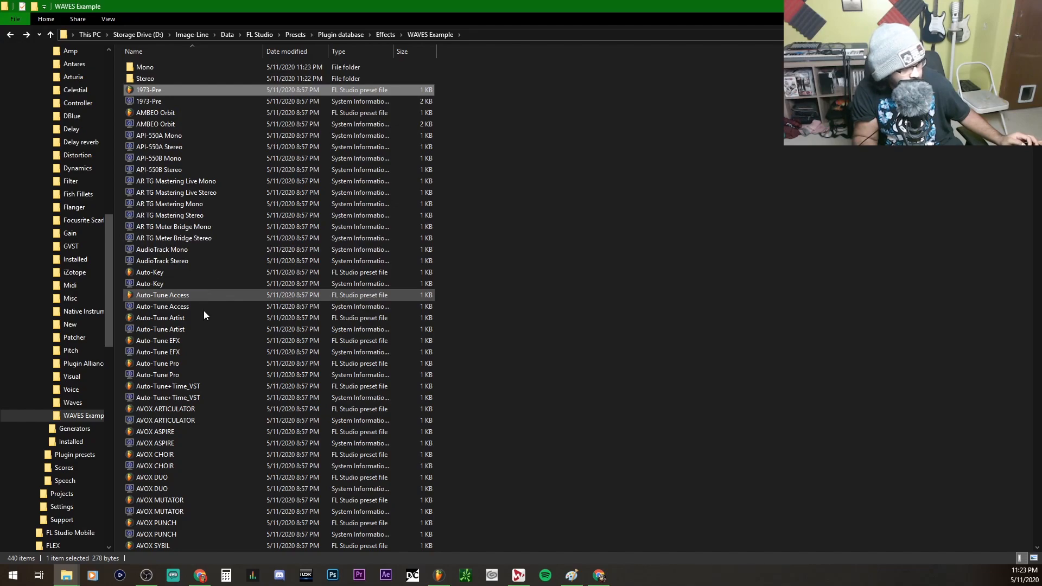
scroll("down", 3)
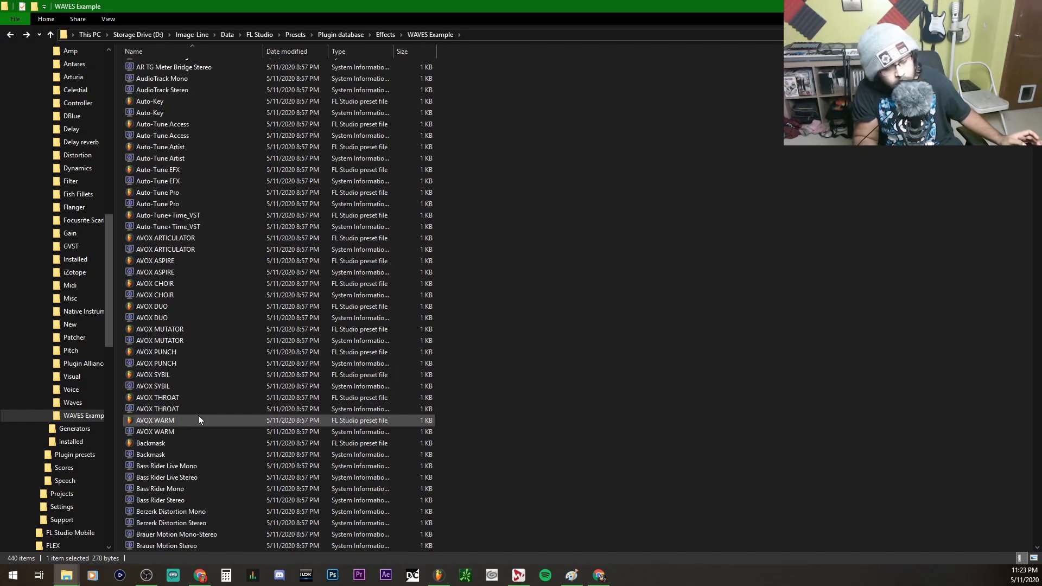
mouse_move(182, 236)
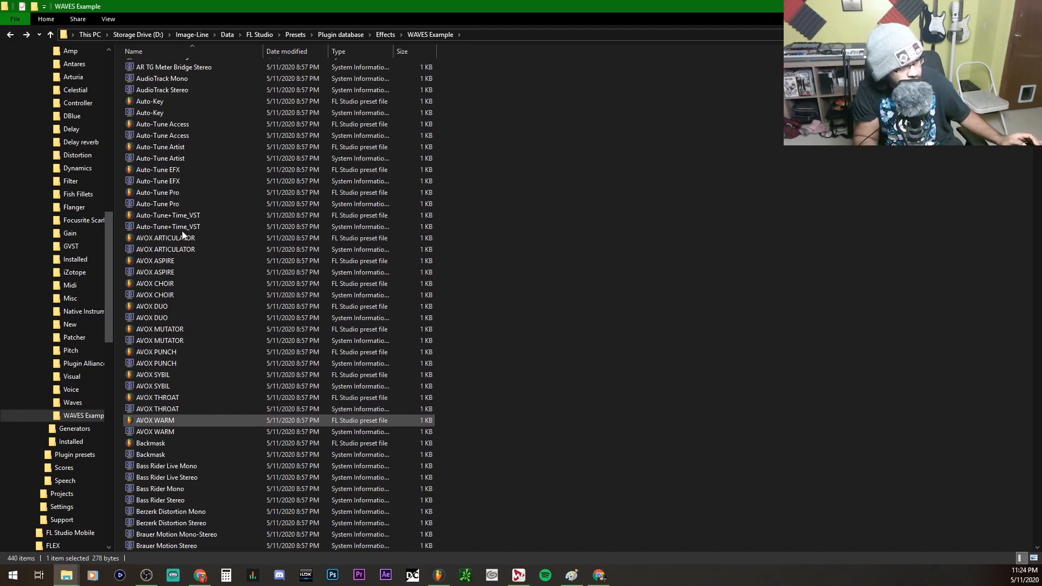
scroll("up", 3)
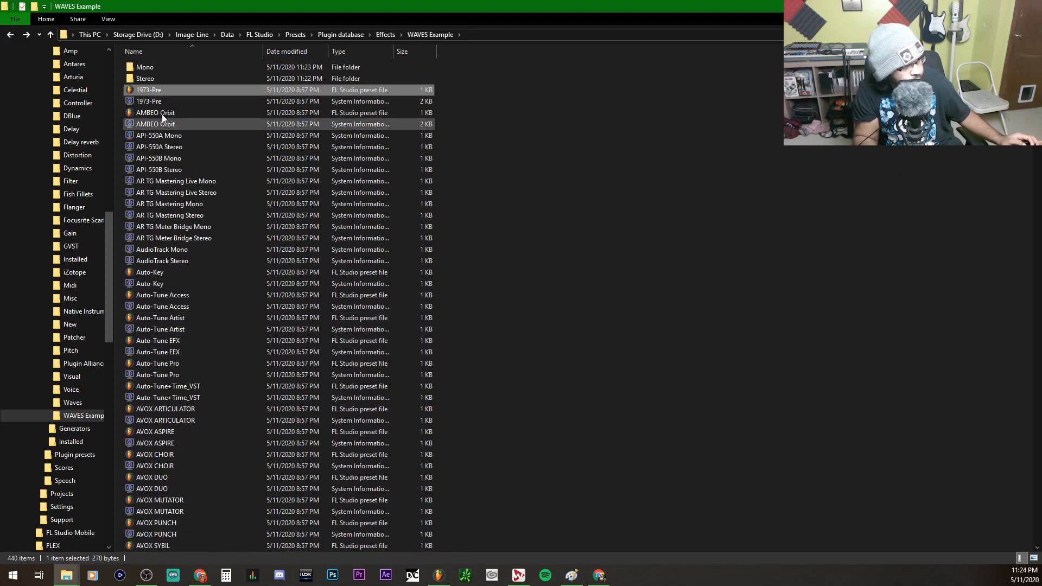
scroll("down", 3)
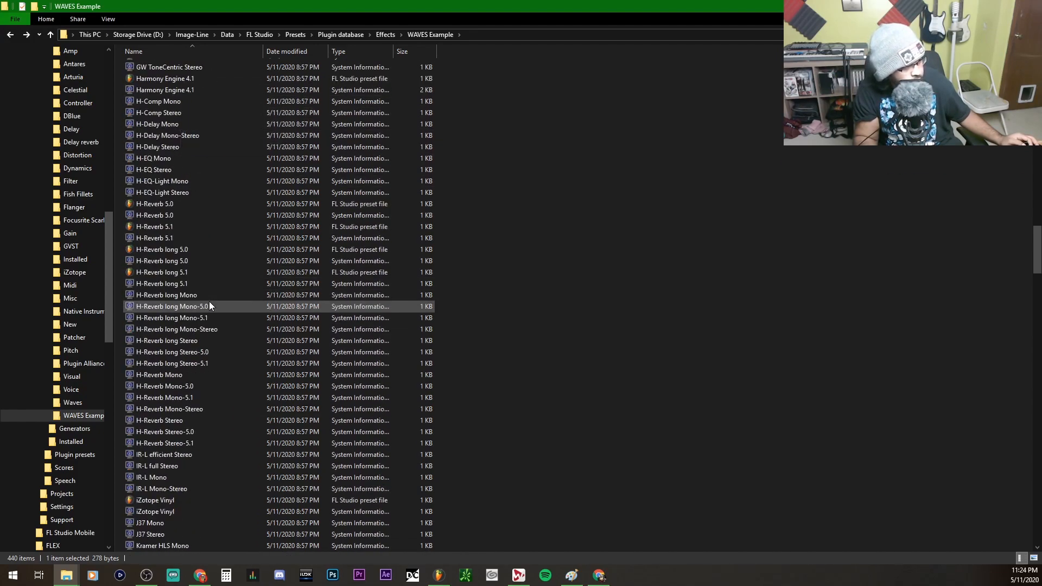
scroll("down", 3)
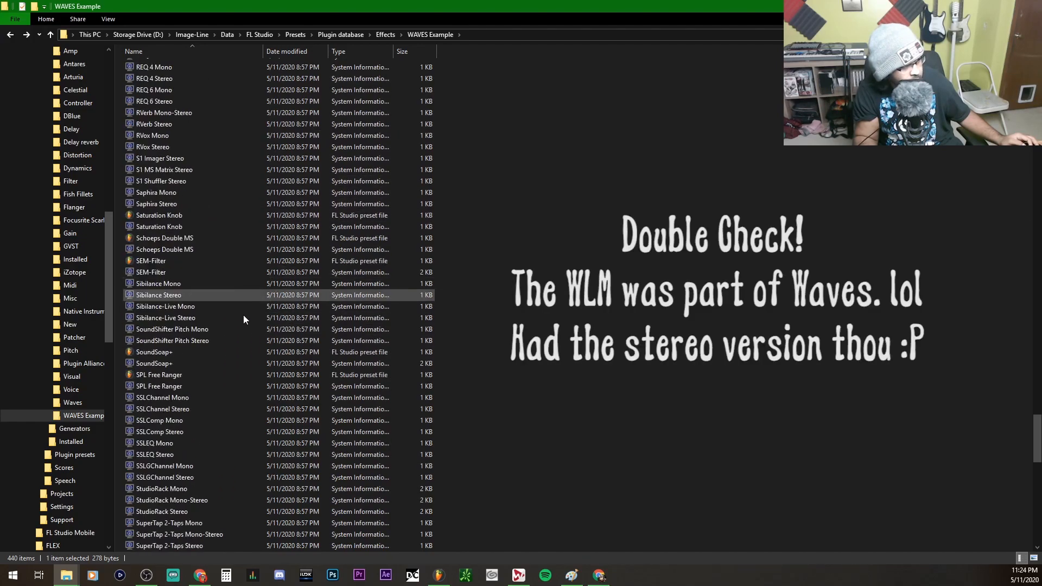
scroll("down", 3)
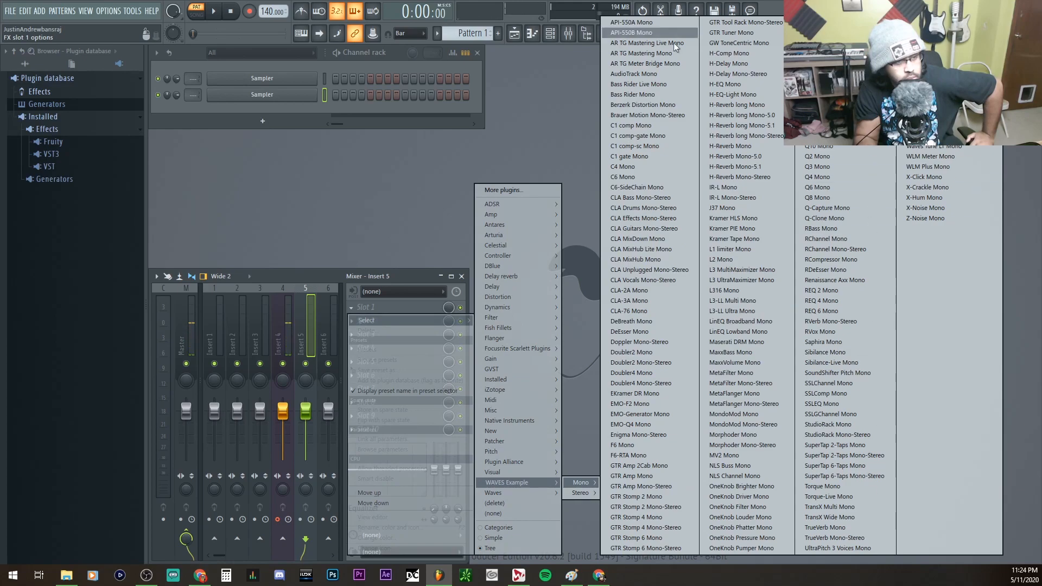
left_click(579, 491)
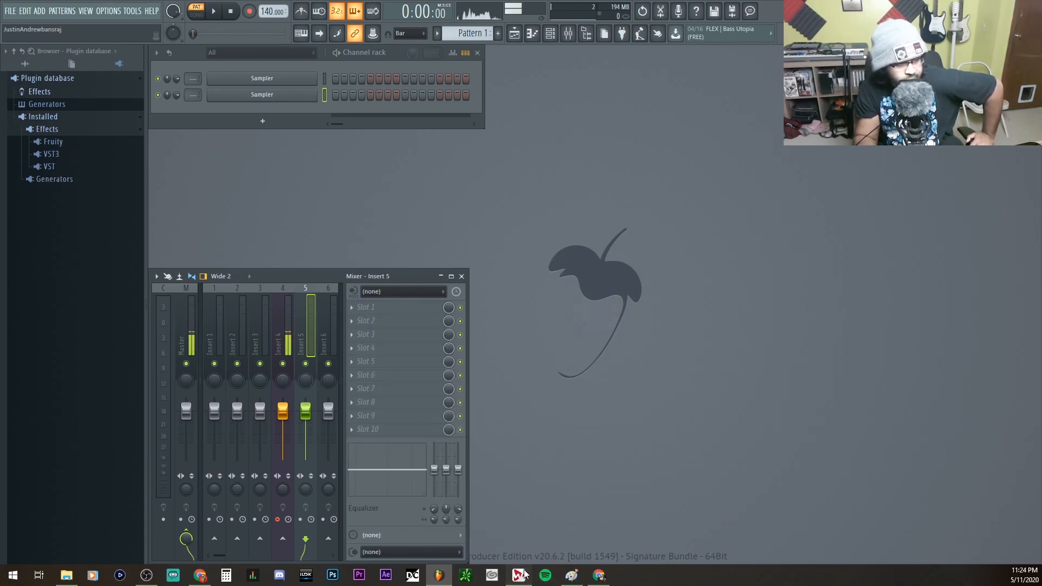
left_click(517, 575)
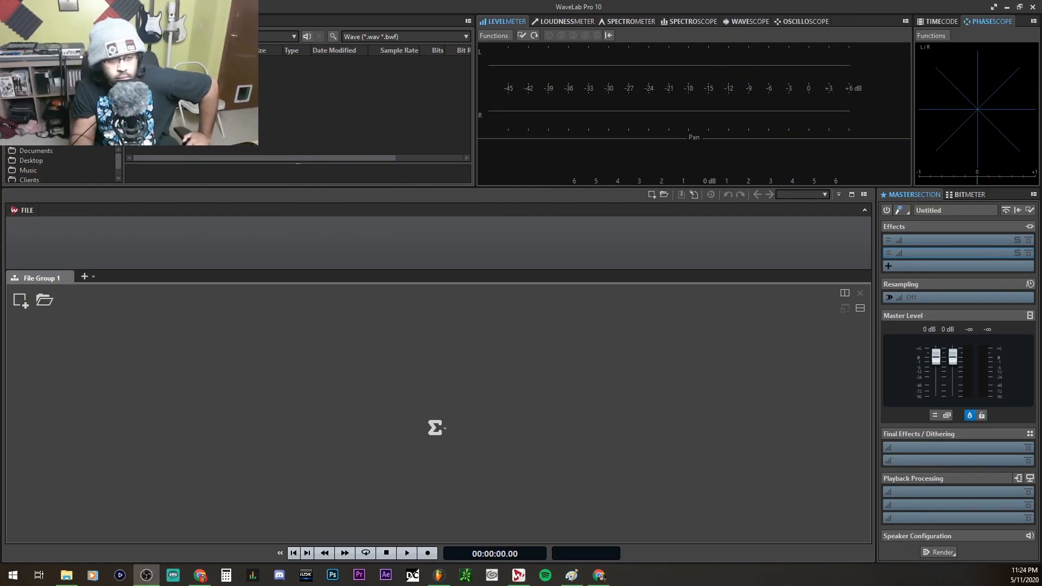
Step: Show the Master Section effect menu's Waves plugins grouped by category, including Vocals
left_click(888, 266)
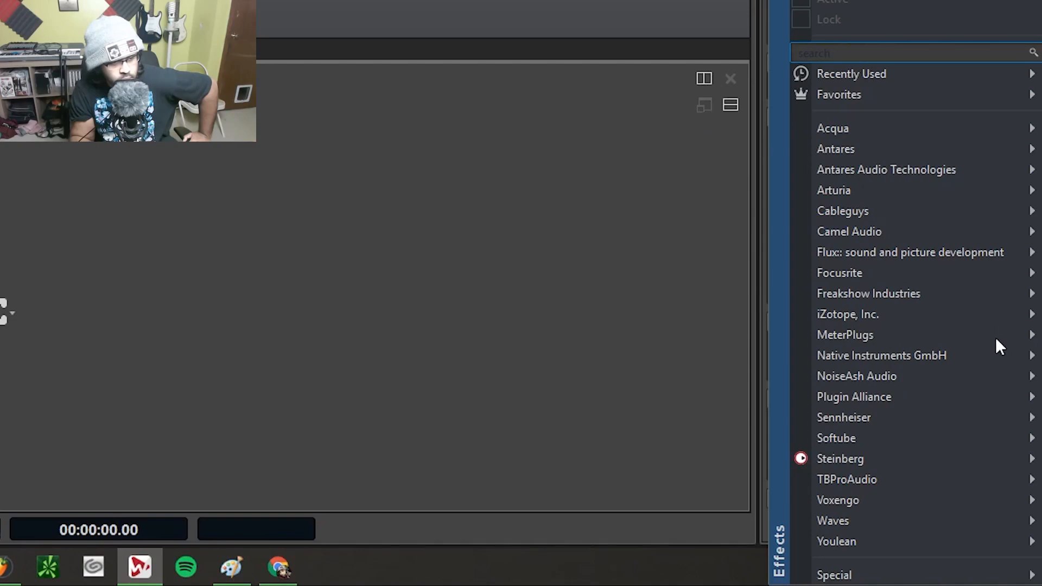
left_click(832, 519)
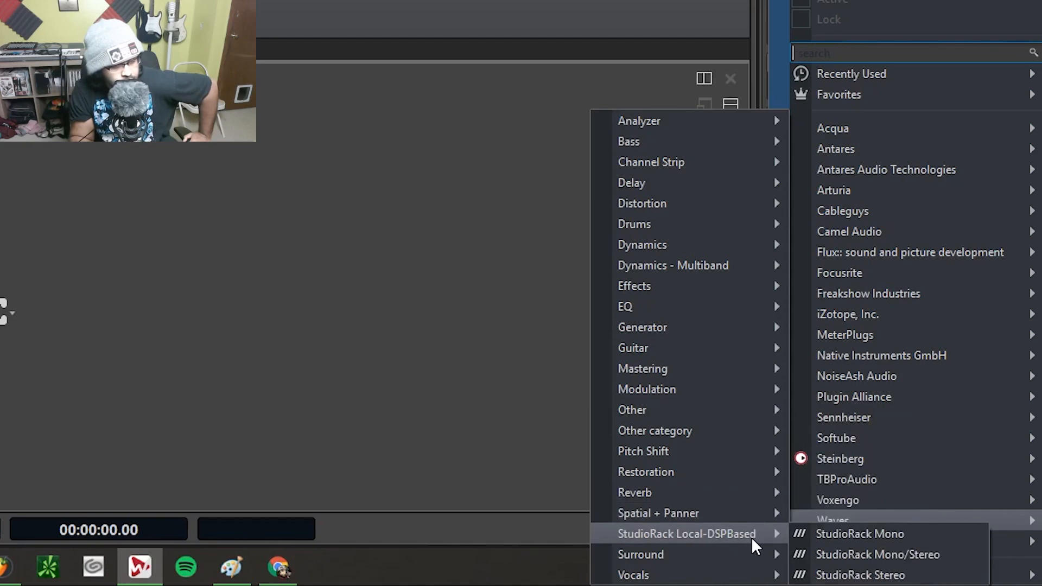
mouse_move(757, 548)
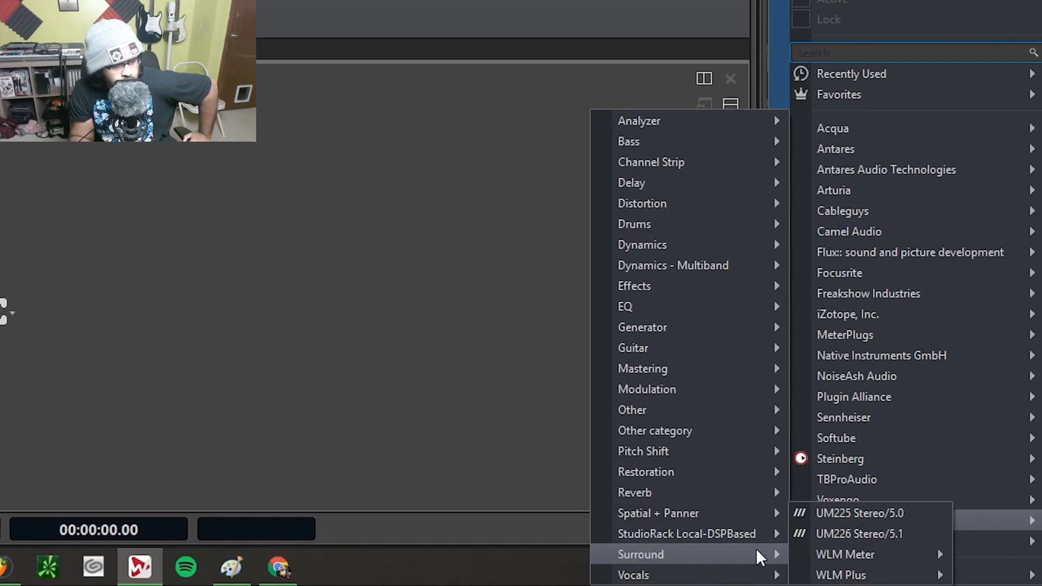
mouse_move(633, 575)
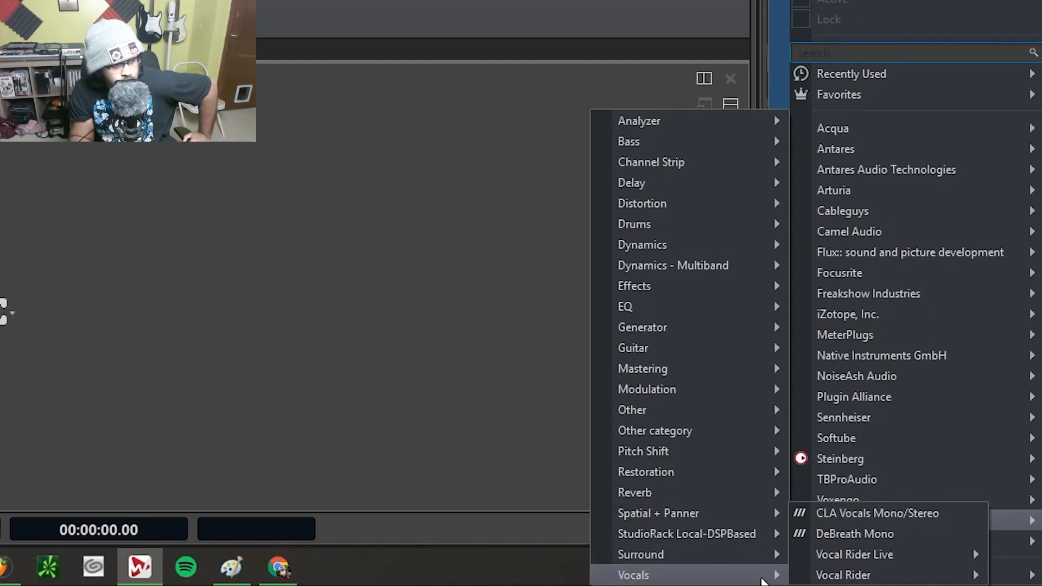